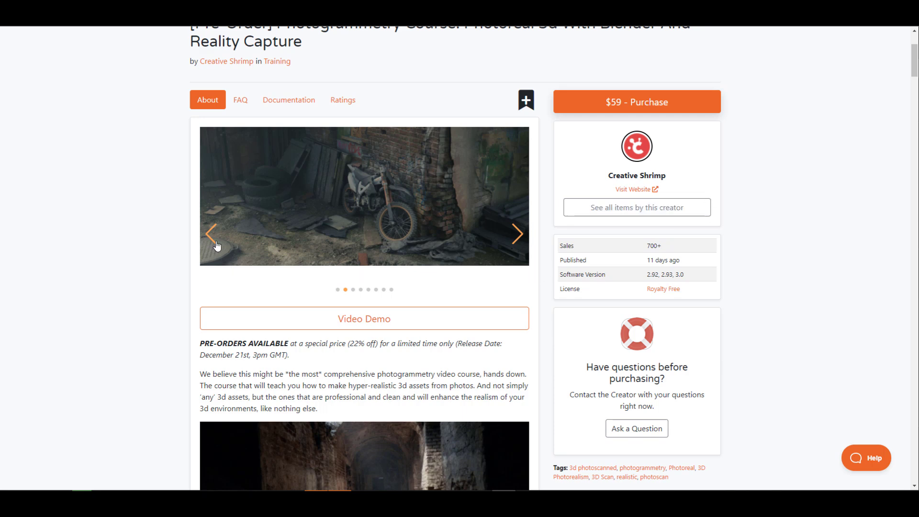
Step: Advance the course gallery two slides to the '12+ hours of photogrammetry lessons' preview
left_click(517, 234)
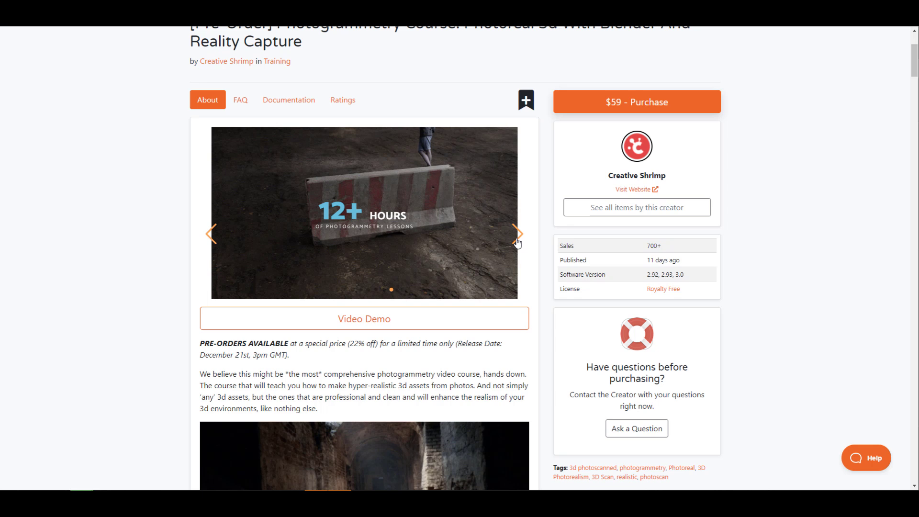
left_click(517, 234)
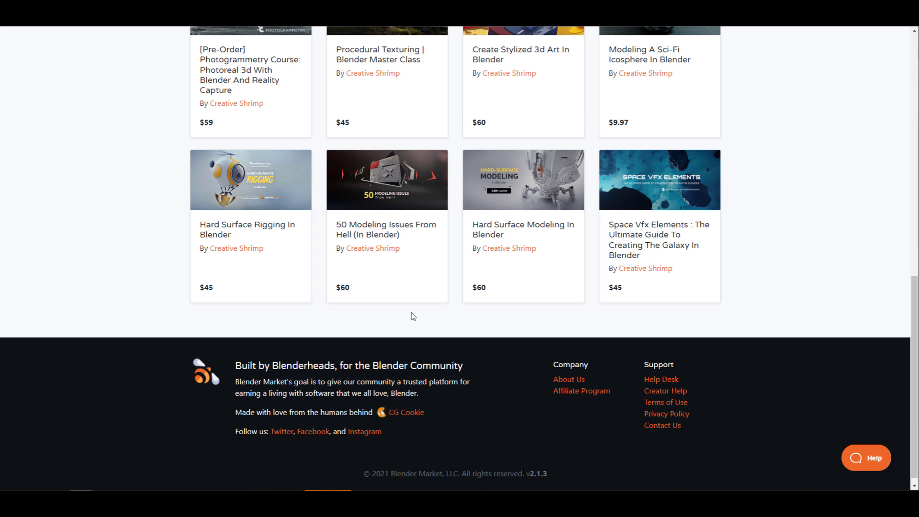
scroll("up", 3)
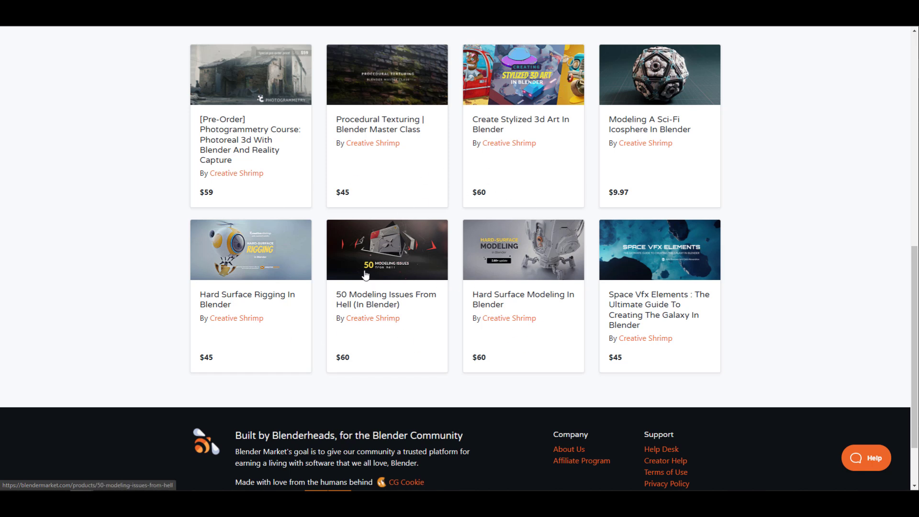